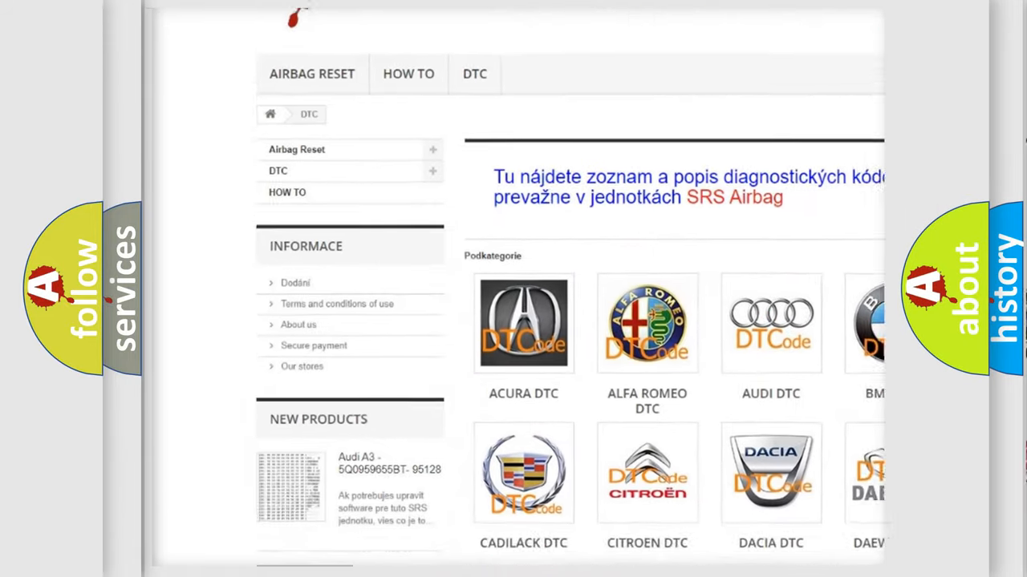
scroll(down, 3)
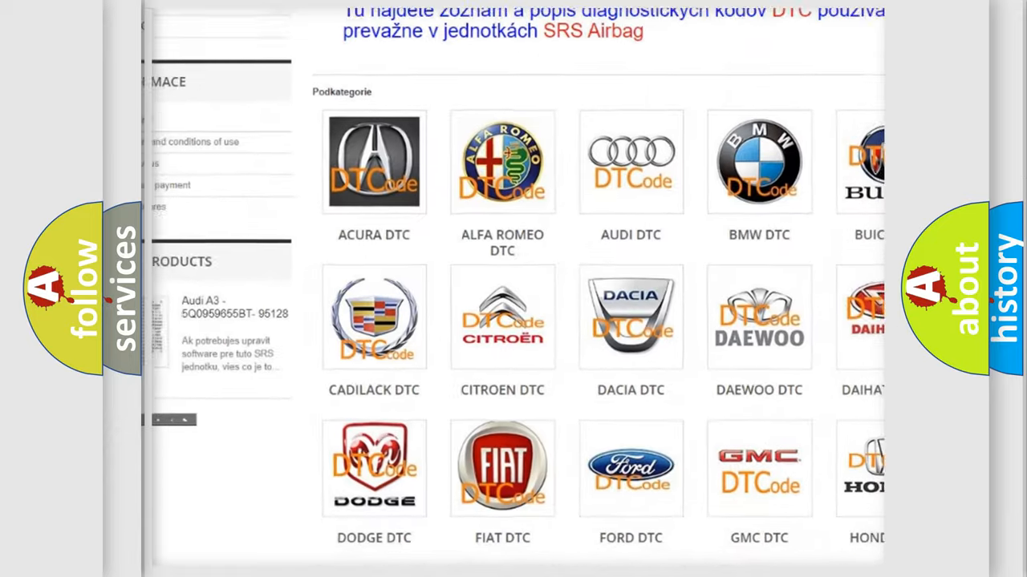